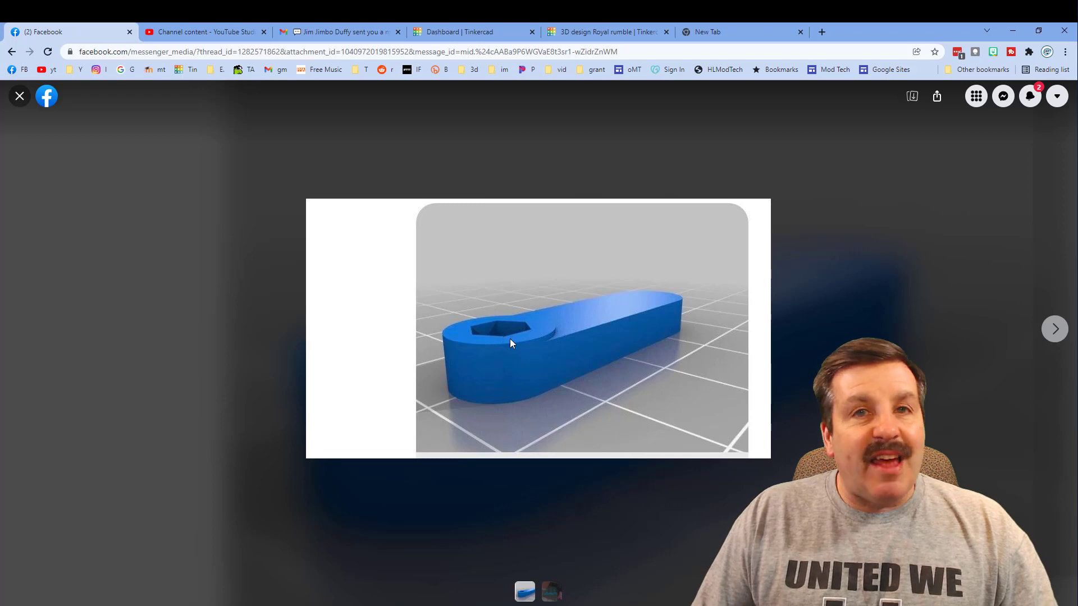
{"action": "mouse_move", "coordinate": [473, 339]}
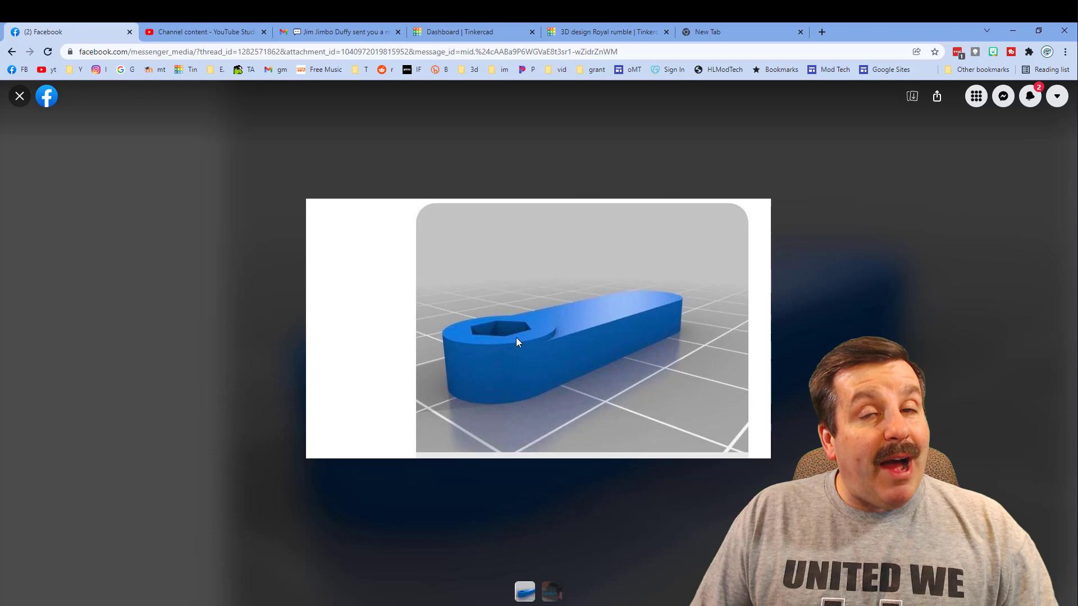
Review the blue wrench reference photo, then switch to the blank Tinkercad design
{"action": "left_click", "coordinate": [605, 32]}
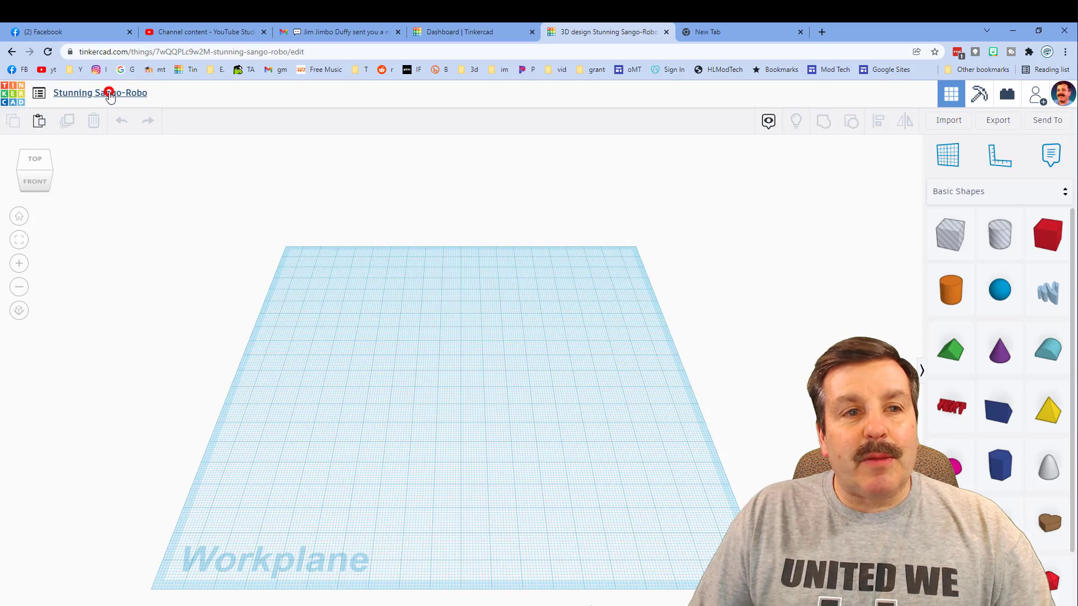
Name the design 'wrench' and add a Round Roof shape beside the red bar
{"action": "type", "text": "wrench"}
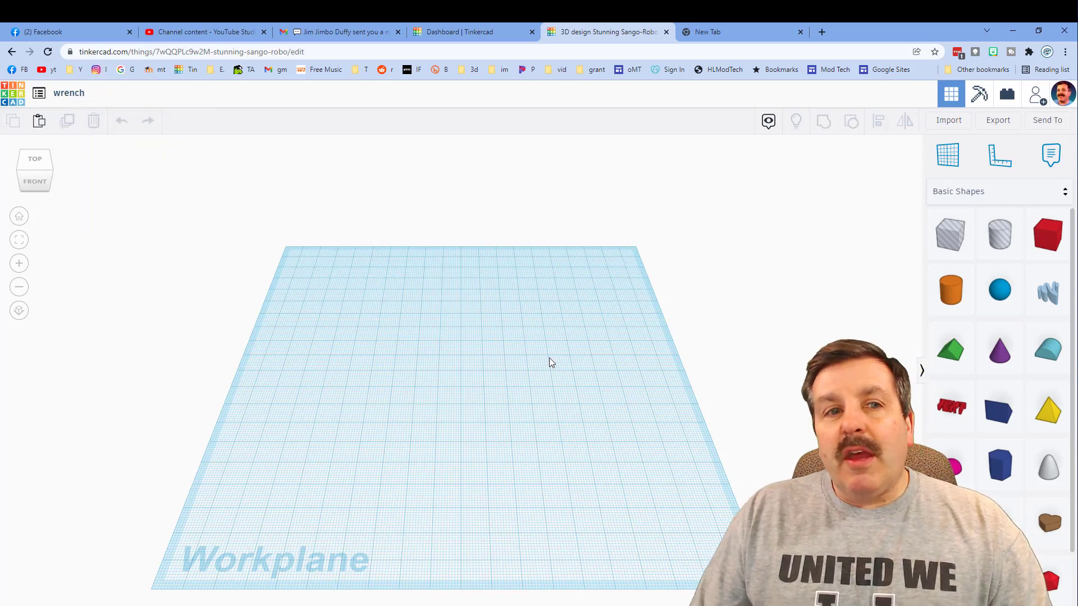
{"action": "left_click", "coordinate": [1046, 234]}
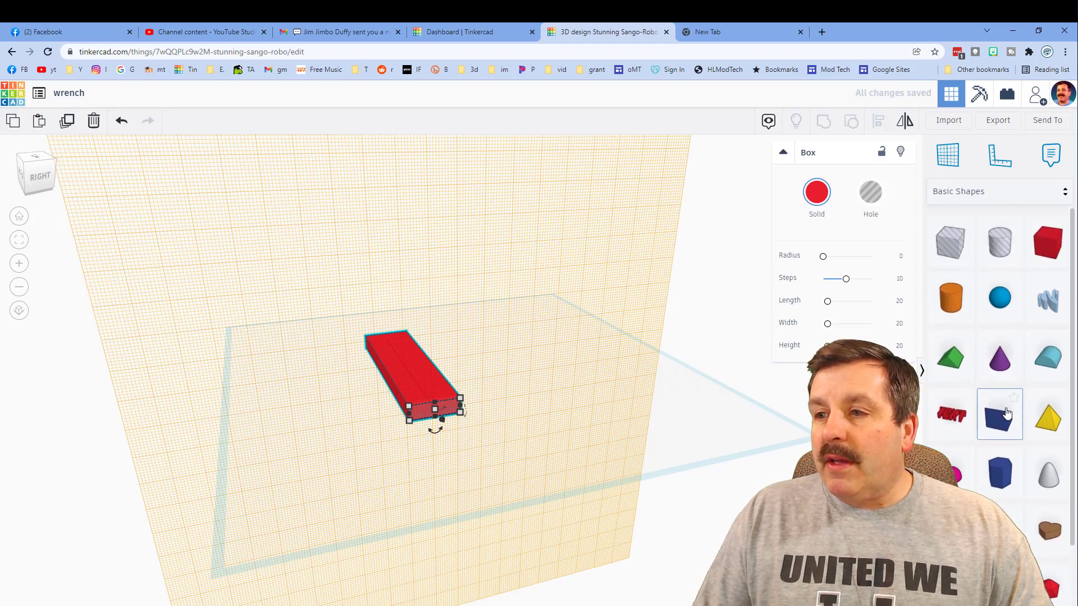
{"action": "left_click", "coordinate": [999, 413]}
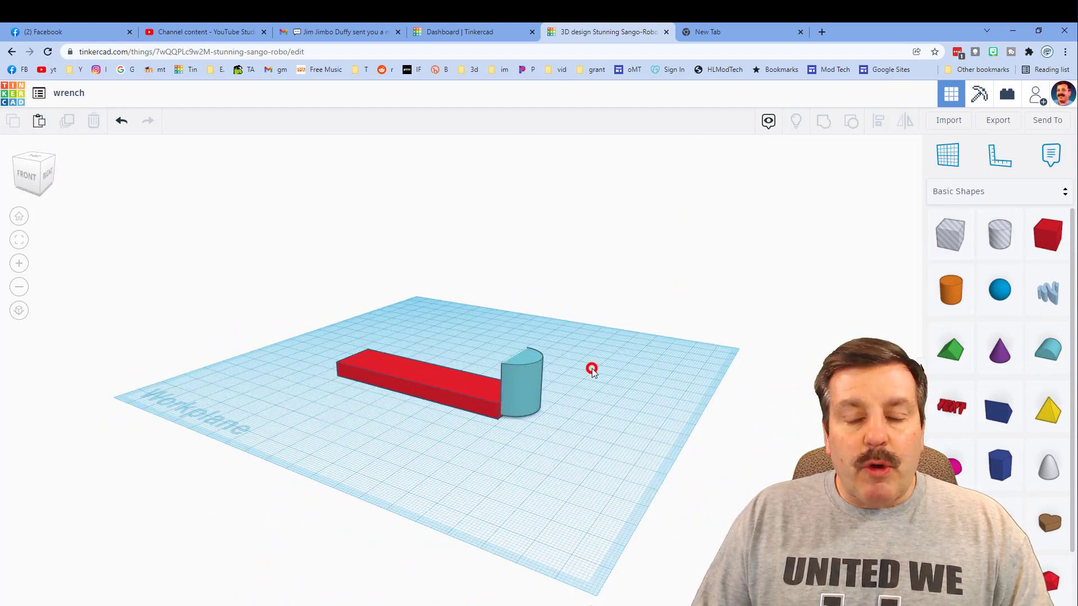
Lay the Round Roof on its side as a bar end cap and duplicate it for the other end
{"action": "left_click", "coordinate": [522, 389]}
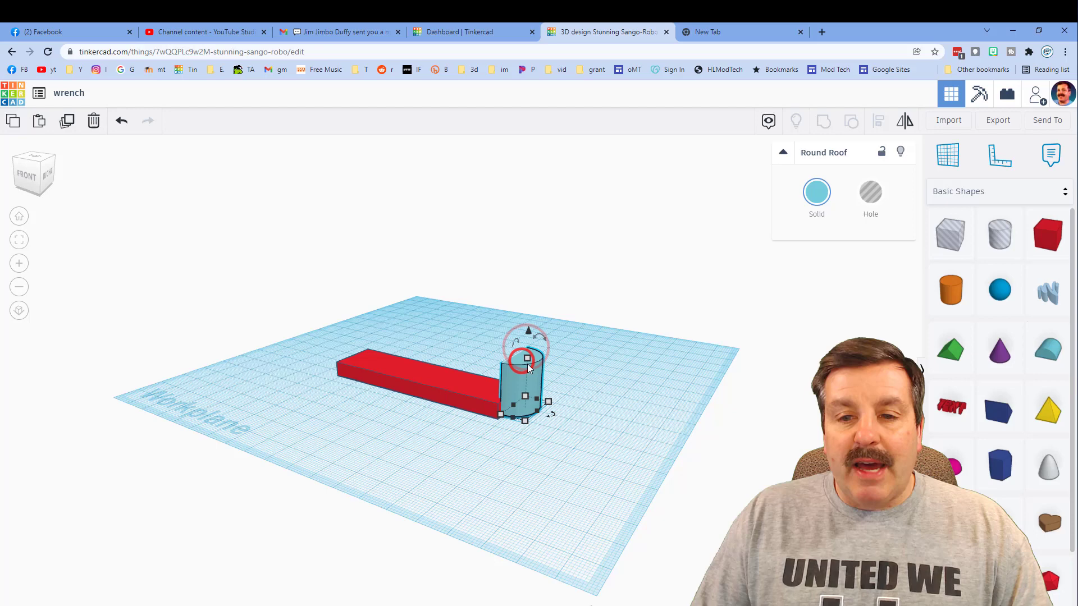
{"action": "left_click_drag", "start_coordinate": [524, 357], "coordinate": [525, 400]}
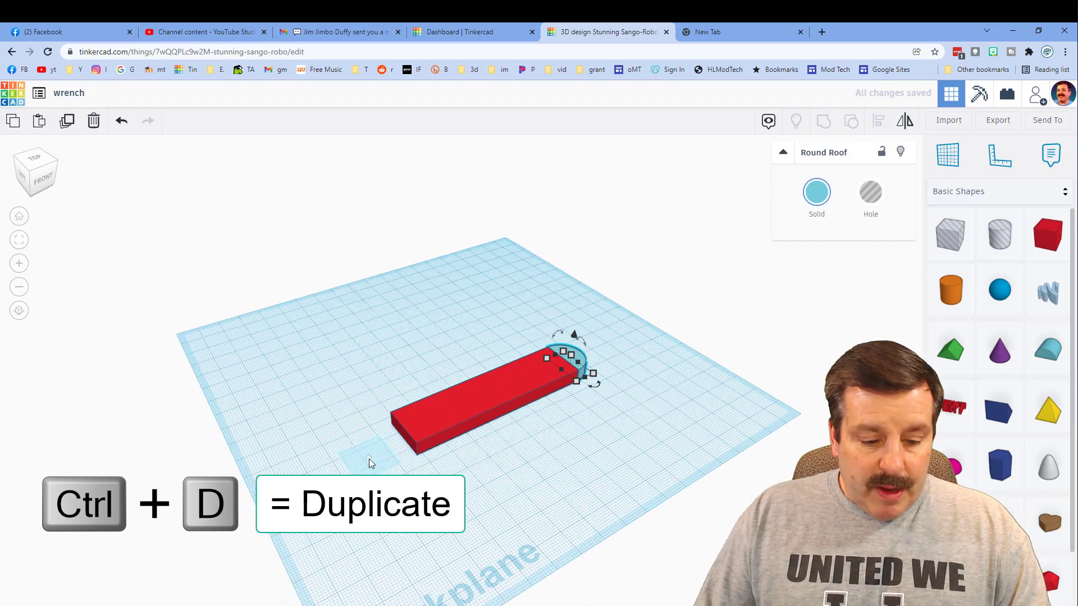
{"action": "key", "text": "w"}
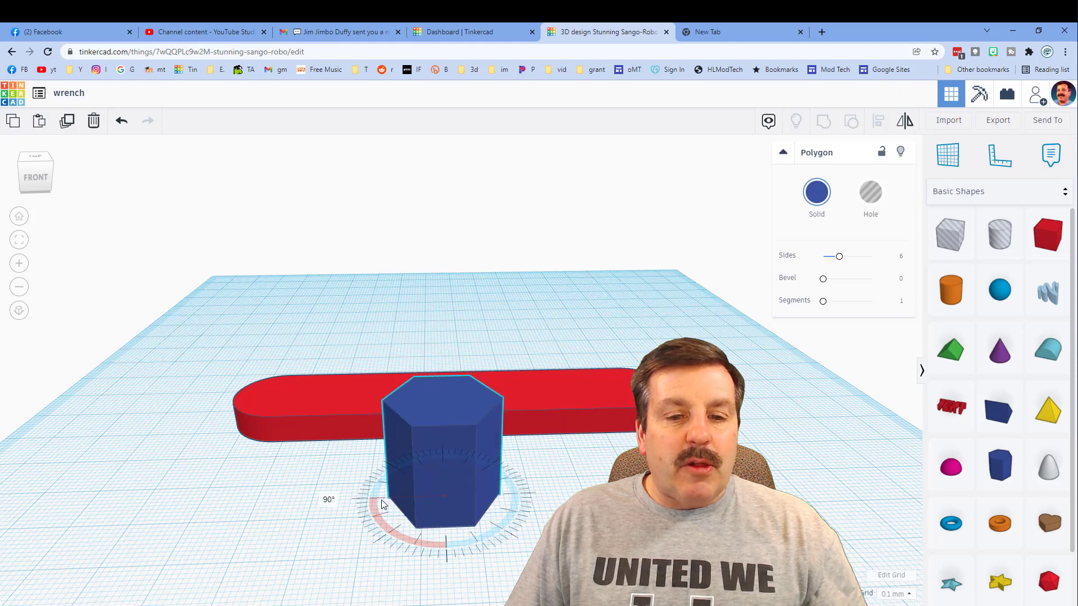
Rotate the blue hexagonal polygon 90° in front of the red bar
{"action": "left_click_drag", "start_coordinate": [383, 504], "coordinate": [395, 512]}
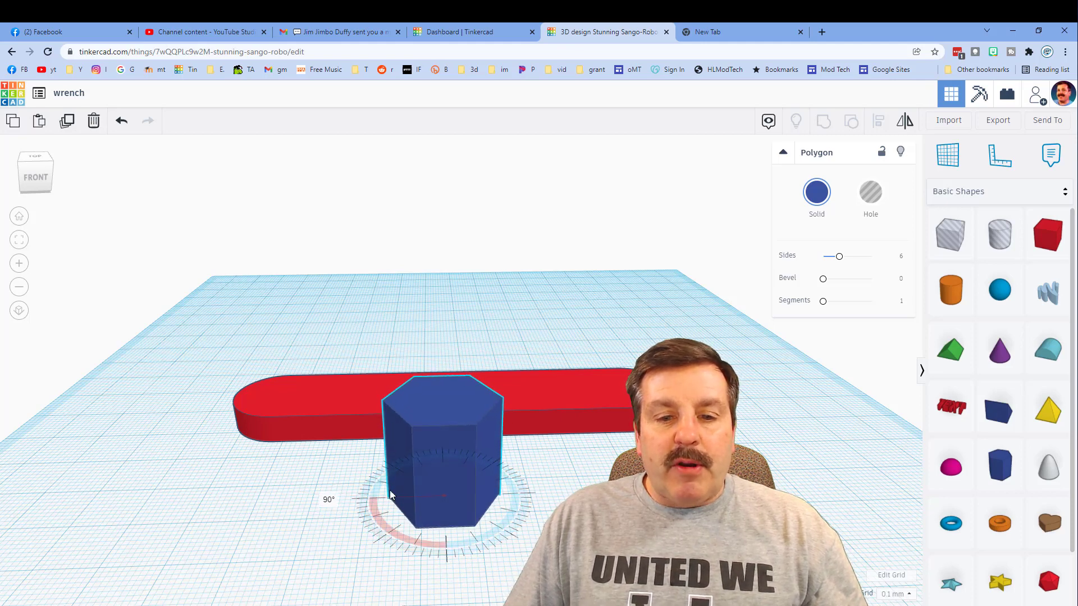
{"action": "left_click", "coordinate": [442, 453]}
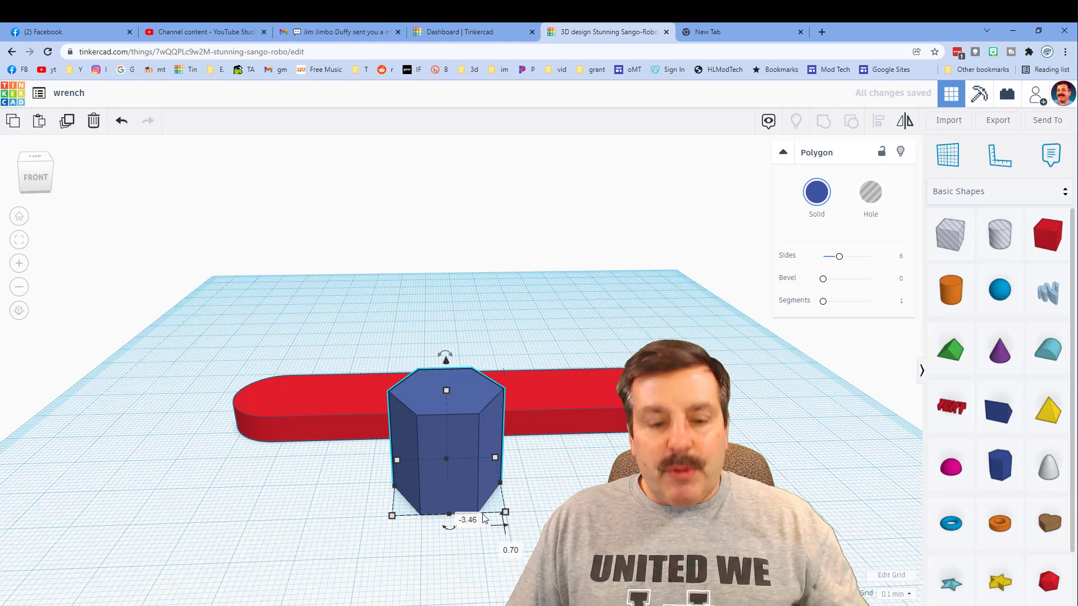
Set the snap grid to 0.1 mm, shrink the hexagon, and make it a hole
{"action": "left_click", "coordinate": [899, 593]}
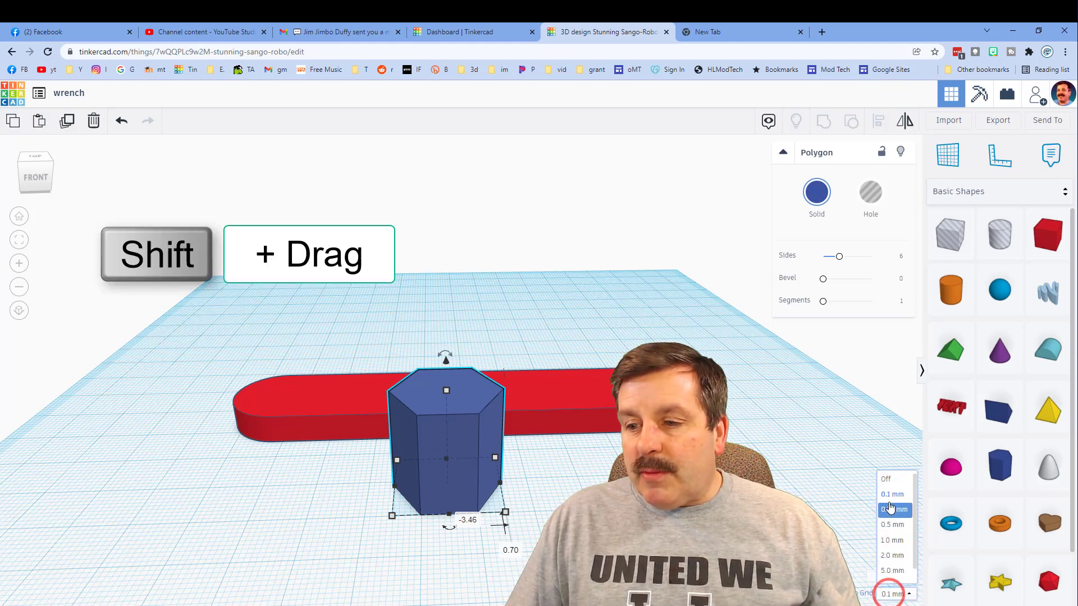
{"action": "left_click", "coordinate": [893, 510]}
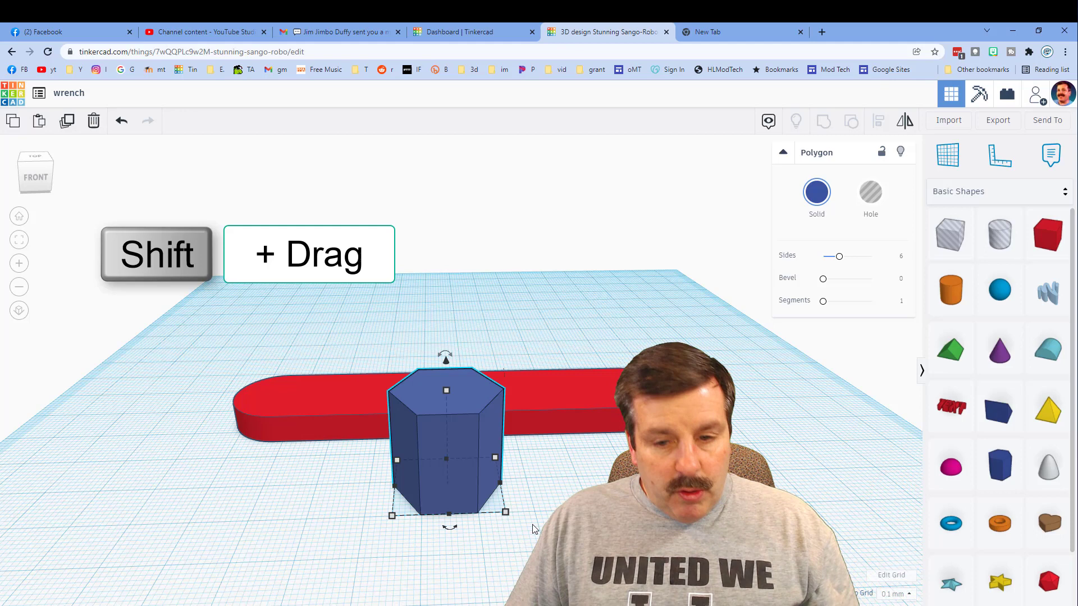
{"action": "left_click_drag", "start_coordinate": [506, 512], "coordinate": [481, 500]}
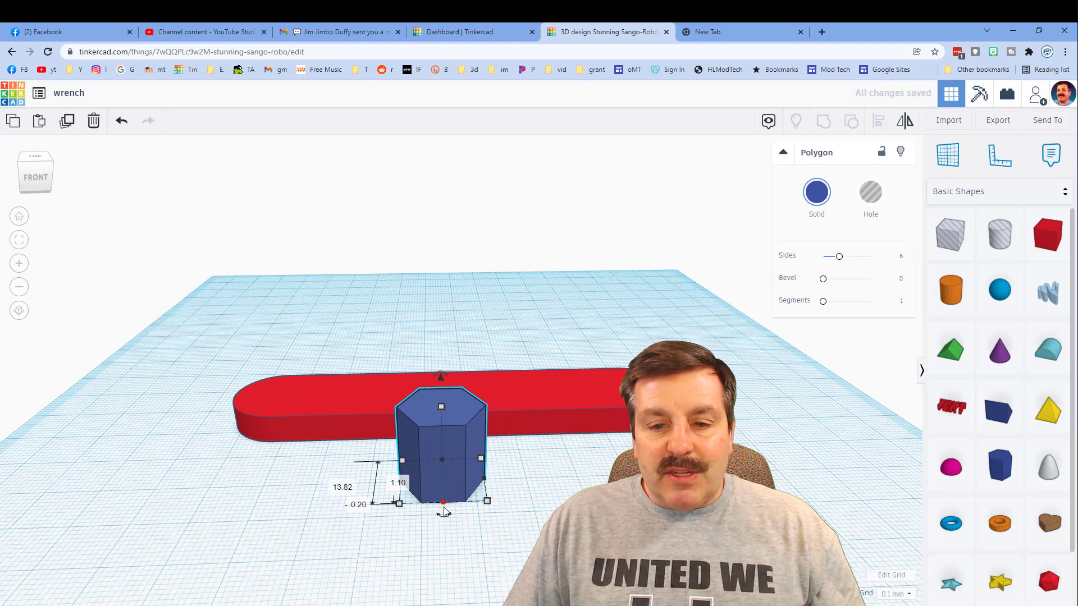
{"action": "left_click_drag", "start_coordinate": [444, 503], "coordinate": [487, 502]}
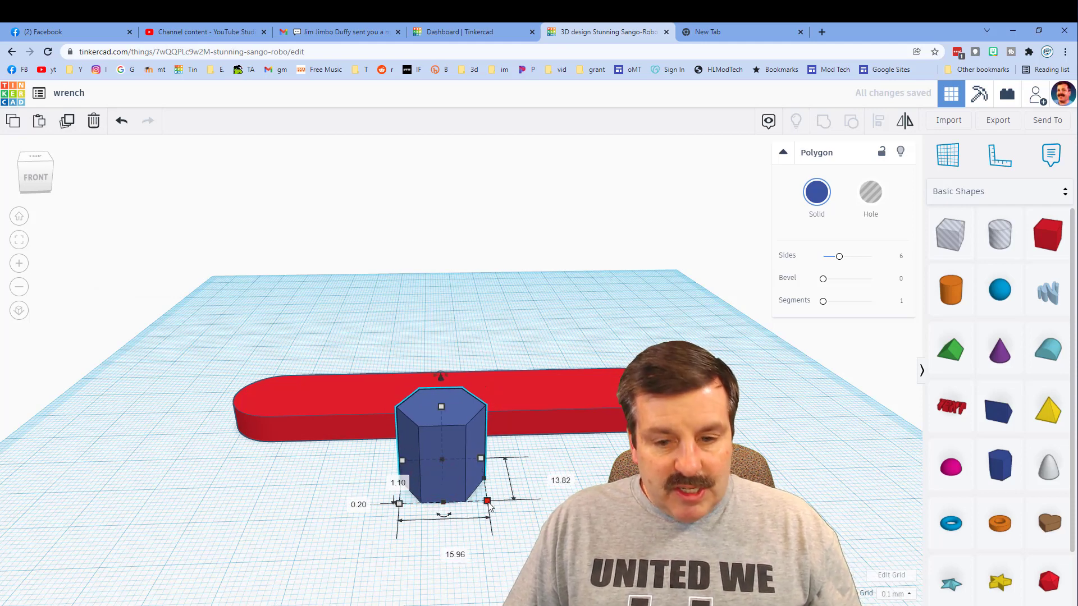
{"action": "left_click_drag", "start_coordinate": [488, 501], "coordinate": [478, 496]}
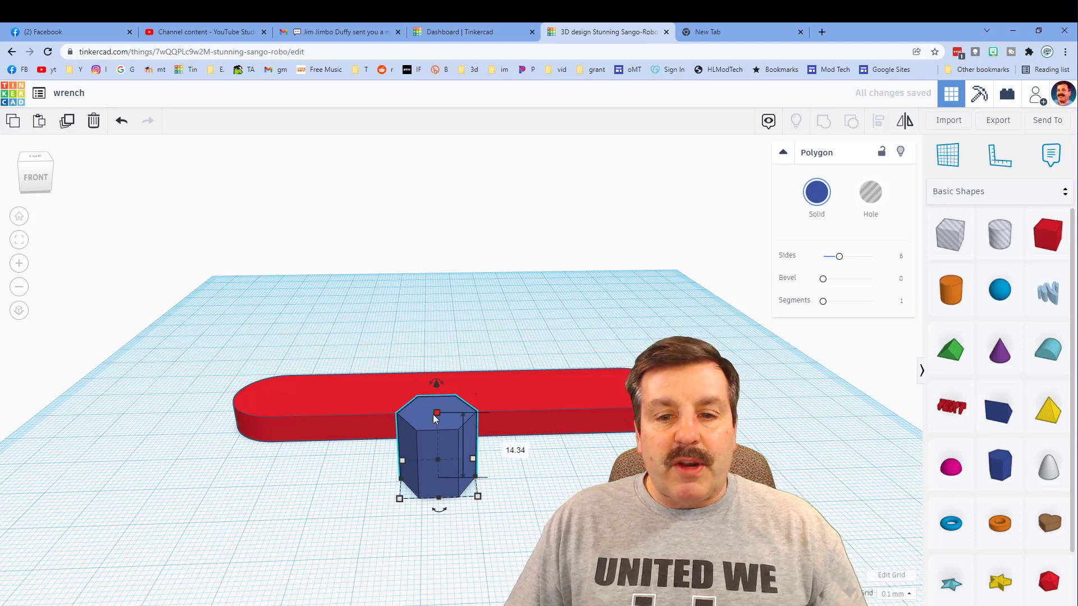
{"action": "left_click", "coordinate": [870, 193]}
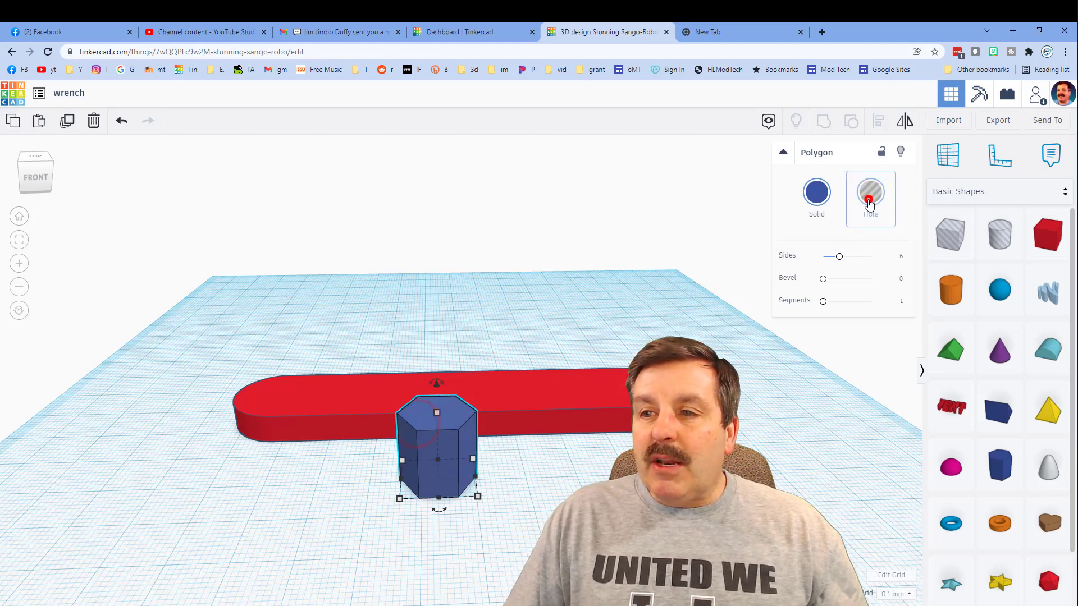
{"action": "left_click", "coordinate": [870, 193]}
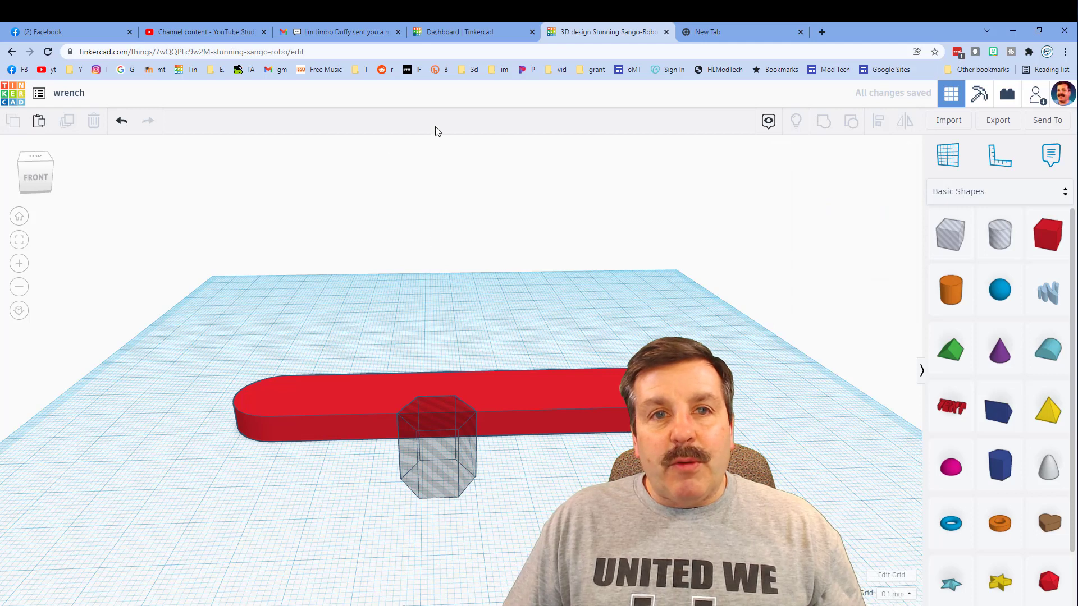
Recheck the wrench photo on Facebook, then return to the Tinkercad design
{"action": "left_click", "coordinate": [54, 32]}
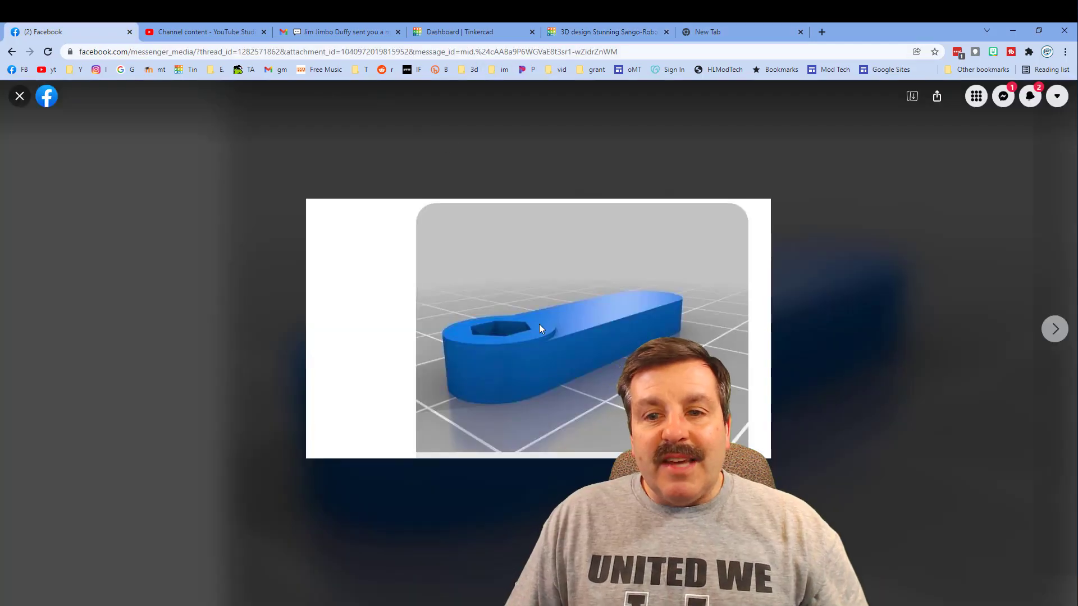
{"action": "mouse_move", "coordinate": [494, 66]}
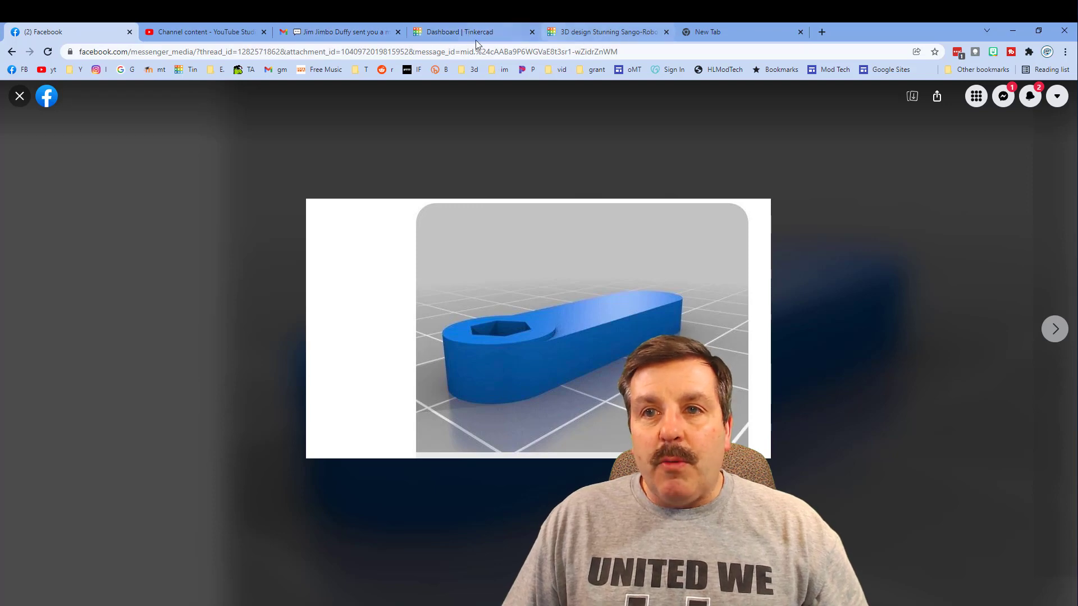
{"action": "left_click", "coordinate": [610, 32]}
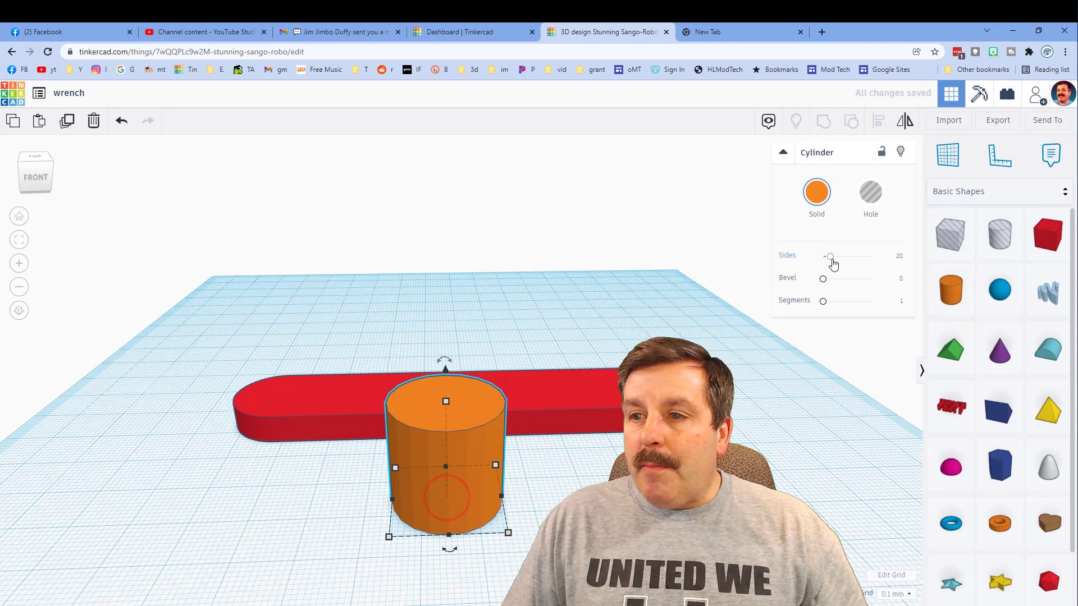
Place a 64-sided, 7 mm-tall cylinder on the bar's left end and align it with the hexagon hole
{"action": "left_click_drag", "start_coordinate": [830, 256], "coordinate": [871, 256]}
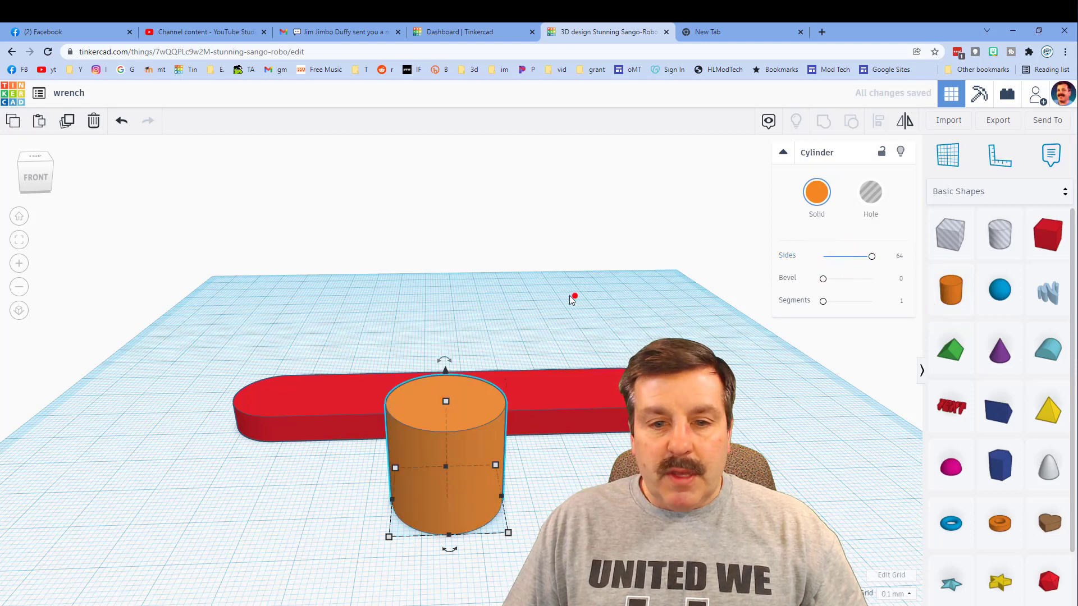
{"action": "left_click_drag", "start_coordinate": [445, 454], "coordinate": [281, 371]}
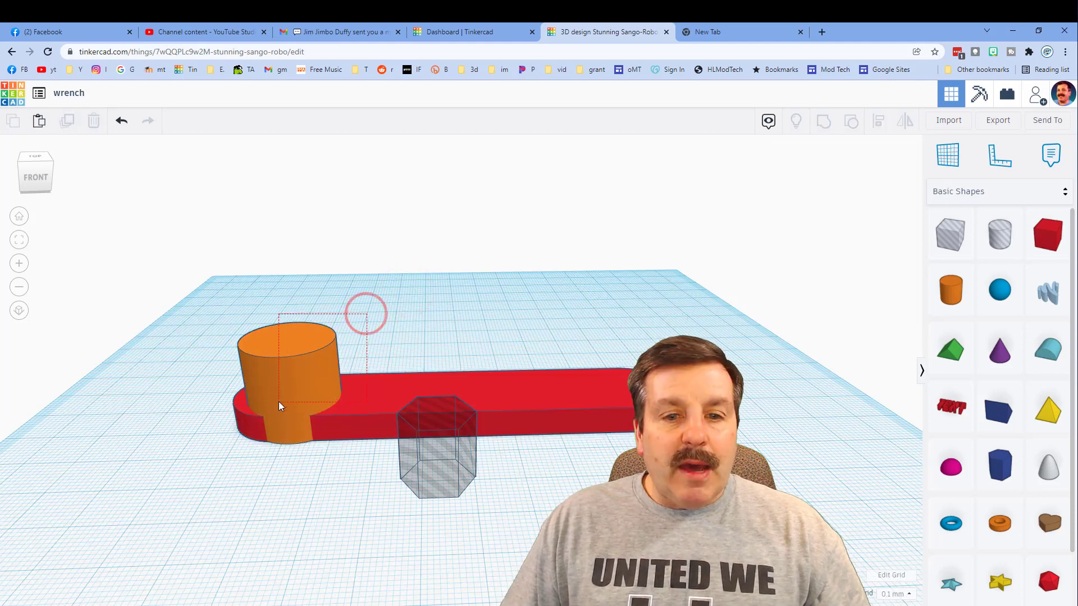
{"action": "left_click", "coordinate": [878, 120]}
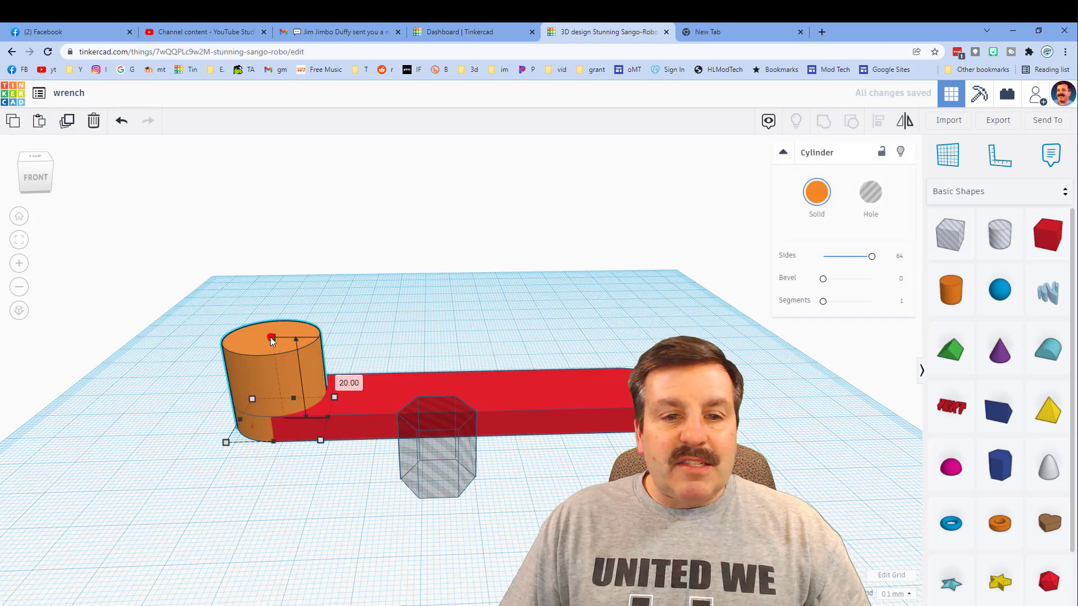
{"action": "left_click_drag", "start_coordinate": [270, 337], "coordinate": [275, 383]}
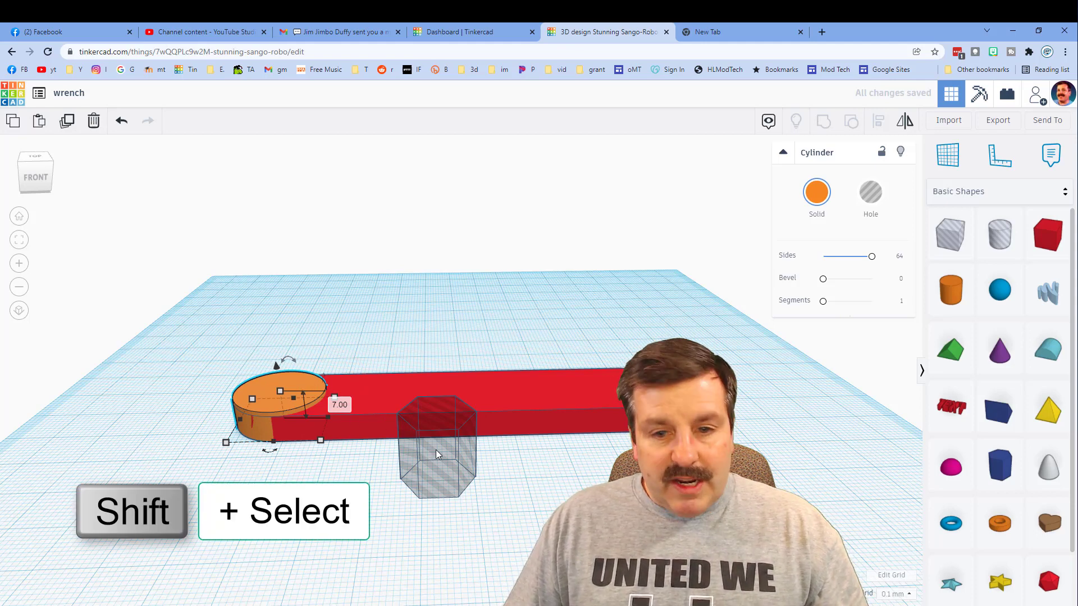
{"action": "left_click", "coordinate": [437, 454]}
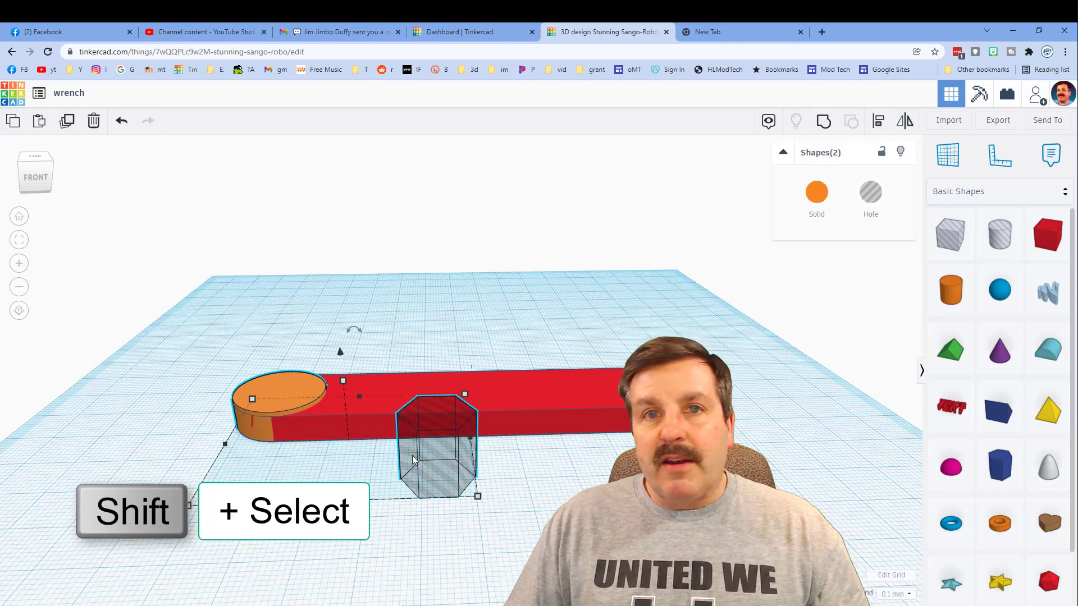
{"action": "left_click", "coordinate": [878, 120]}
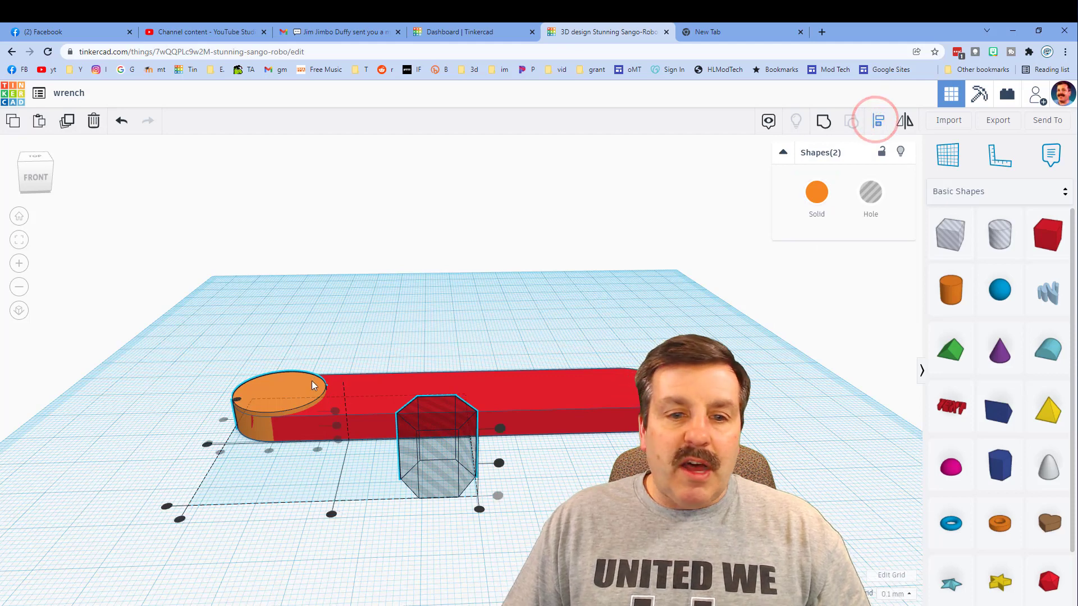